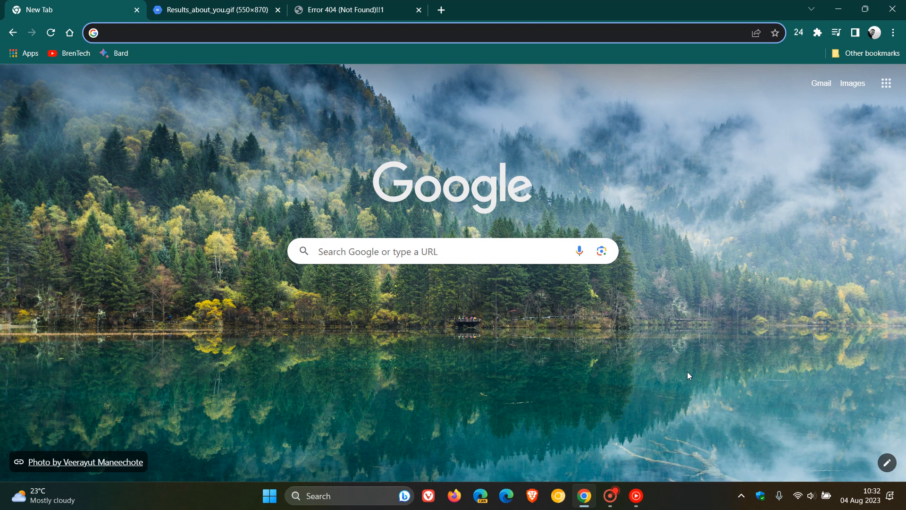
{"action": "mouse_move", "coordinate": [657, 169]}
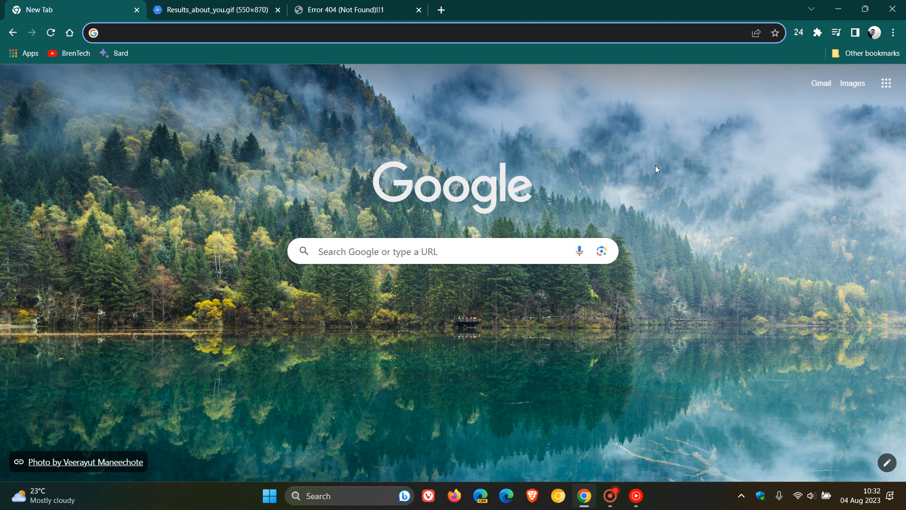
Step: Go to the Google Search home page via the Google apps grid
{"action": "left_click", "coordinate": [231, 32]}
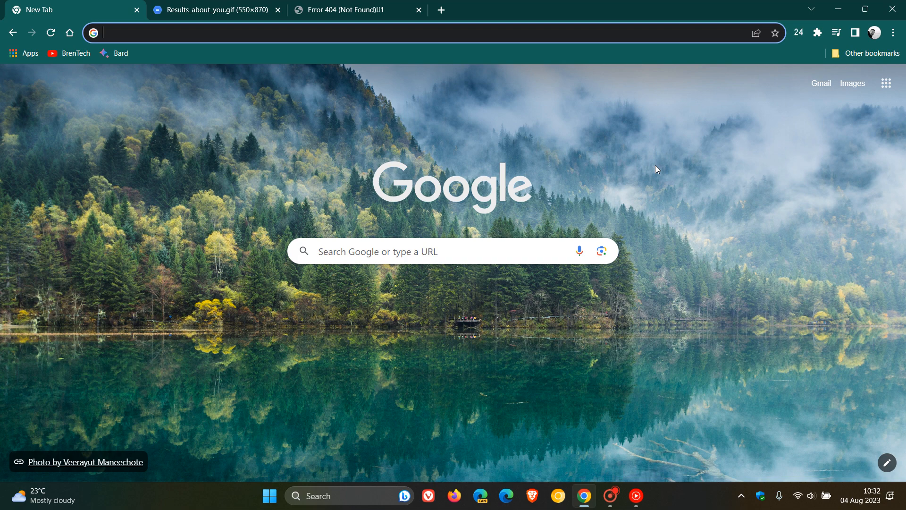
{"action": "mouse_move", "coordinate": [650, 174]}
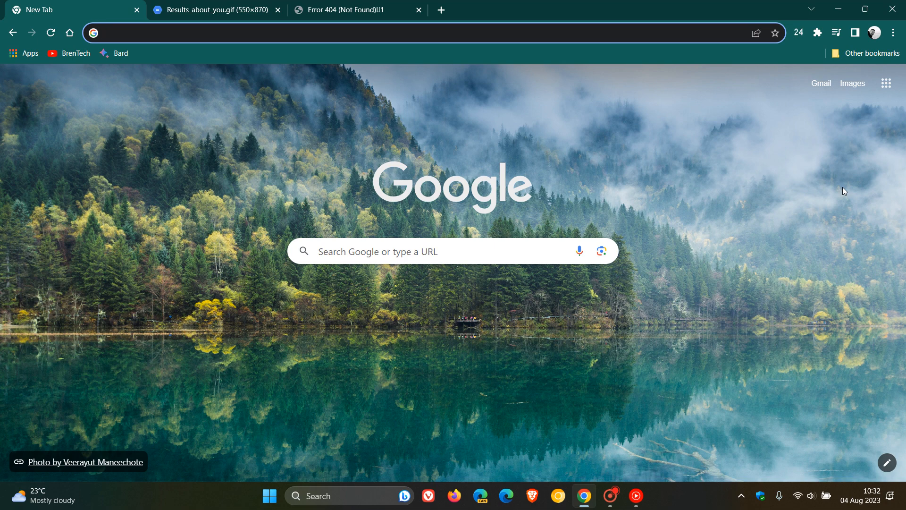
{"action": "left_click", "coordinate": [885, 83]}
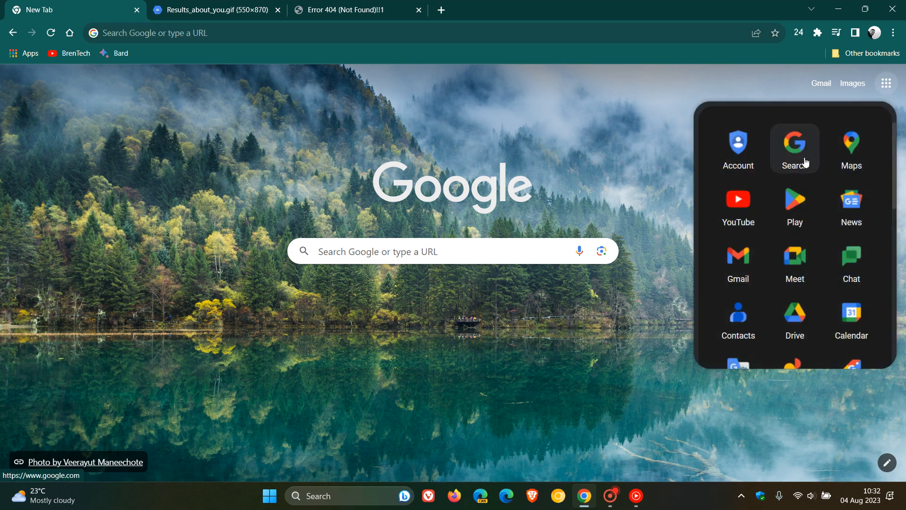
{"action": "left_click", "coordinate": [793, 148]}
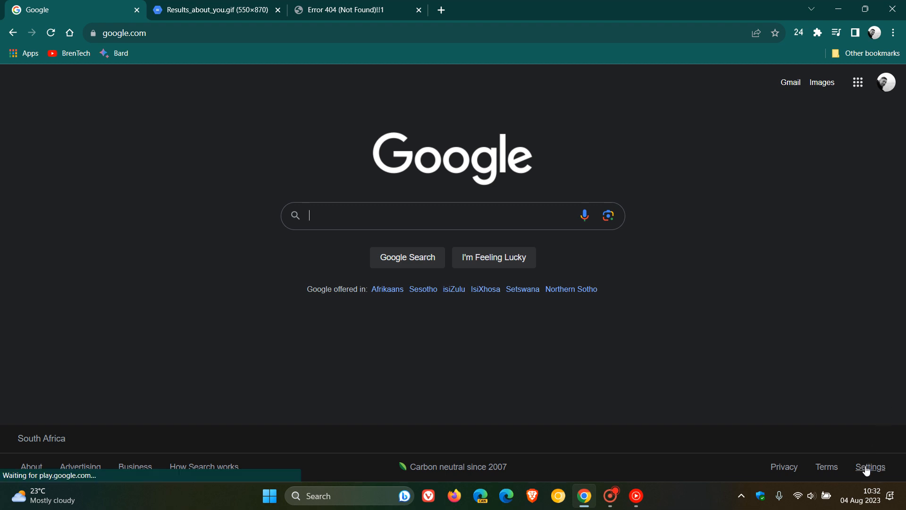
Step: Reach the Search Settings page from the footer Settings menu
{"action": "left_click", "coordinate": [870, 466]}
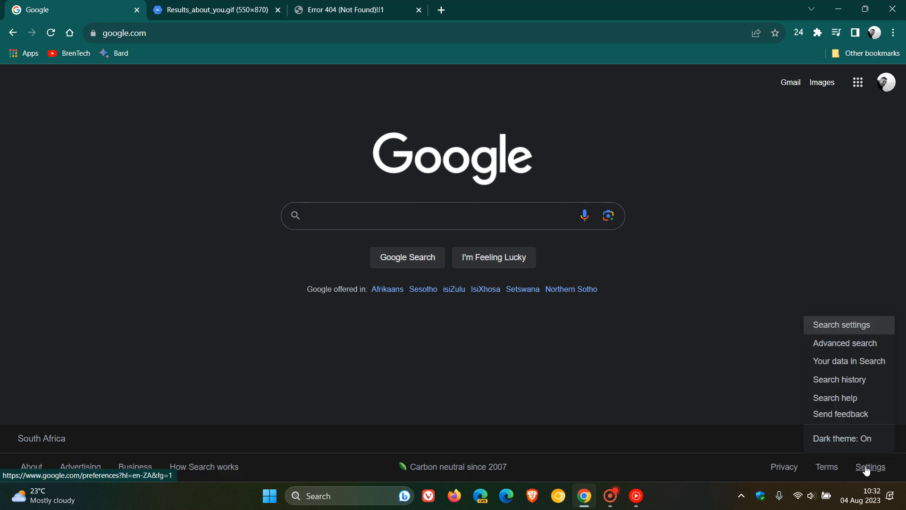
{"action": "left_click", "coordinate": [841, 324]}
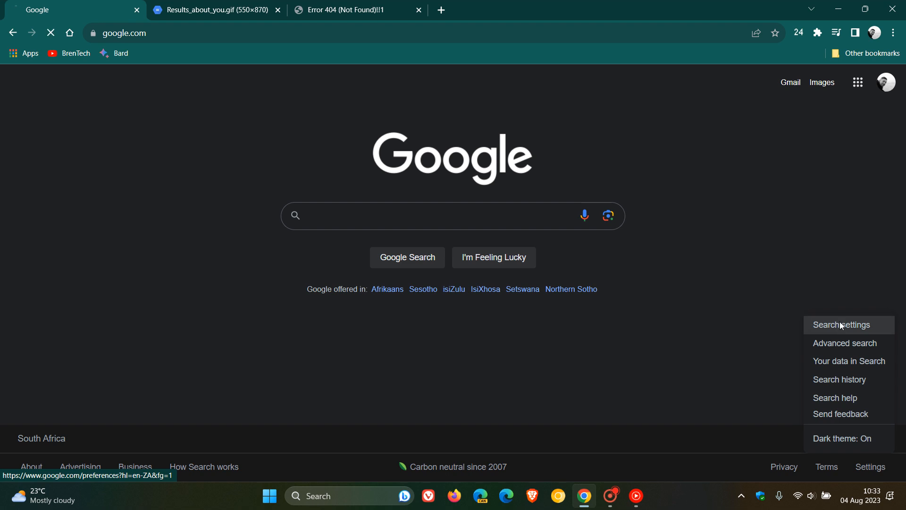
{"action": "left_click", "coordinate": [840, 324]}
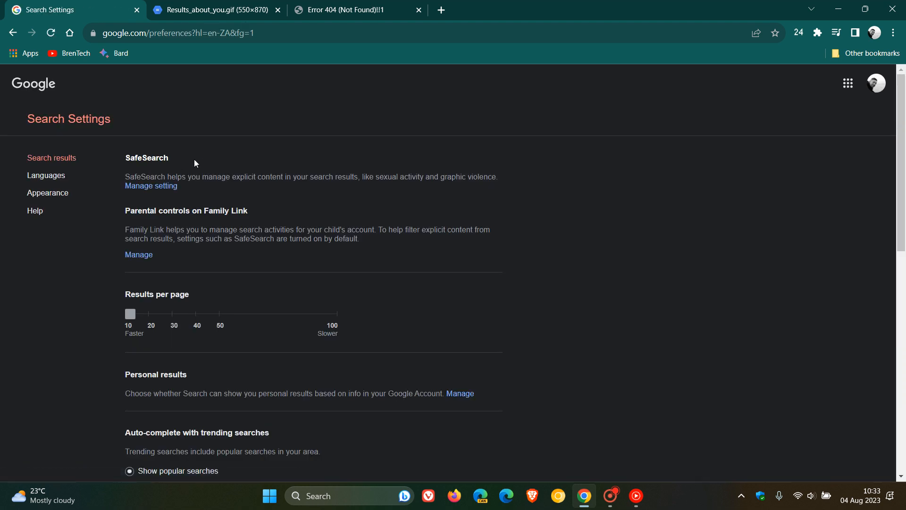
{"action": "mouse_move", "coordinate": [187, 189]}
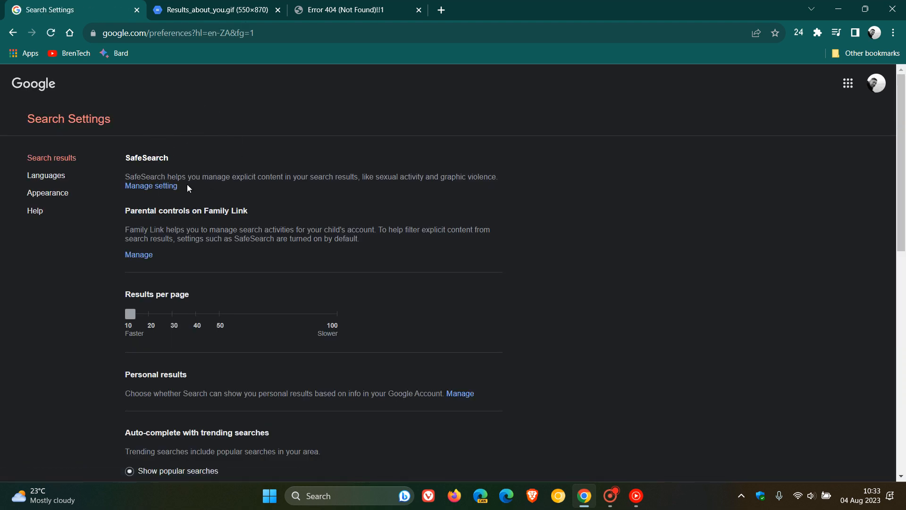
{"action": "mouse_move", "coordinate": [151, 186]}
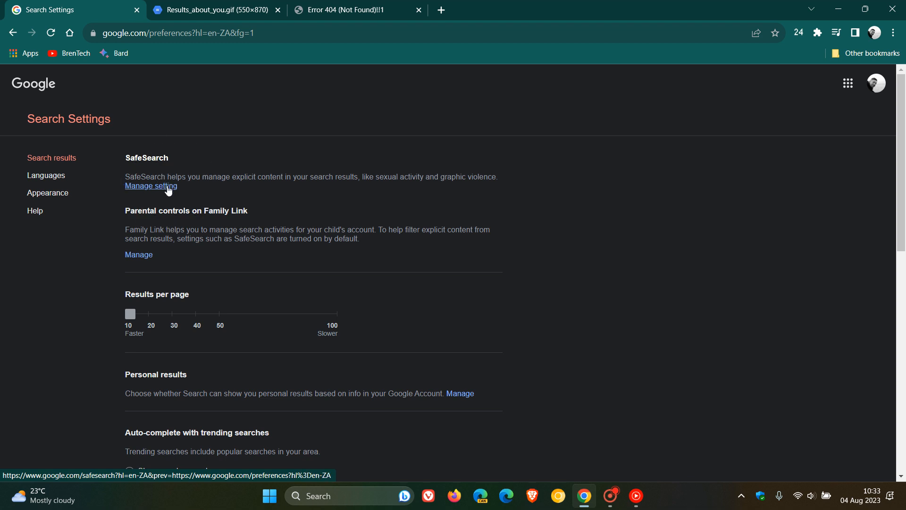
Step: Manage the SafeSearch setting, trying Off and then setting it back to Blur
{"action": "left_click", "coordinate": [151, 186]}
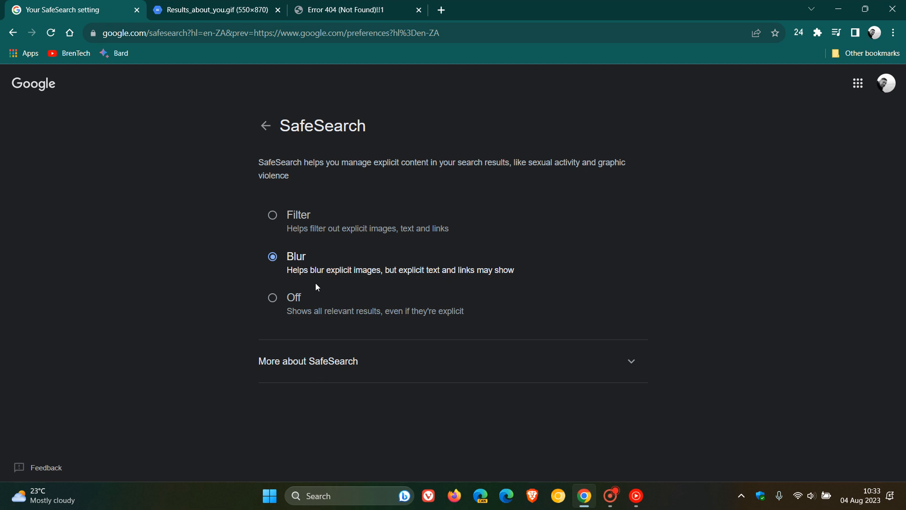
{"action": "mouse_move", "coordinate": [388, 288]}
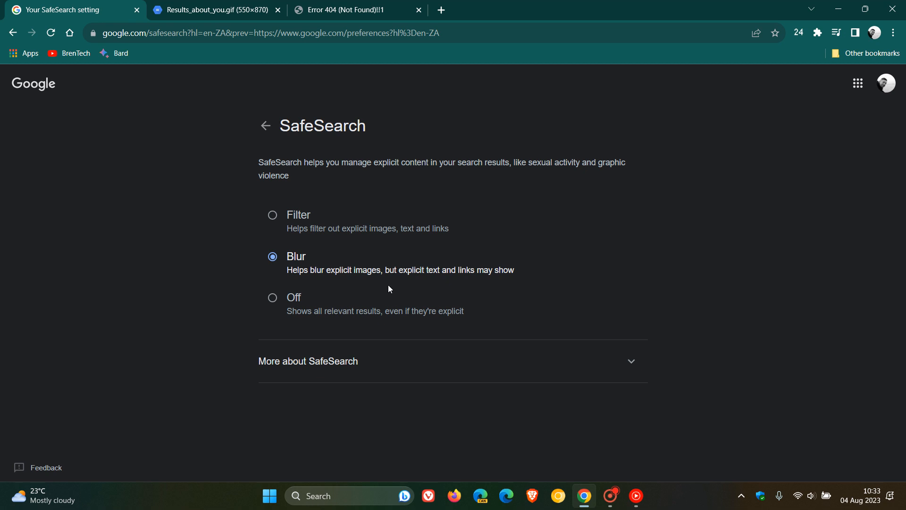
{"action": "mouse_move", "coordinate": [521, 285]}
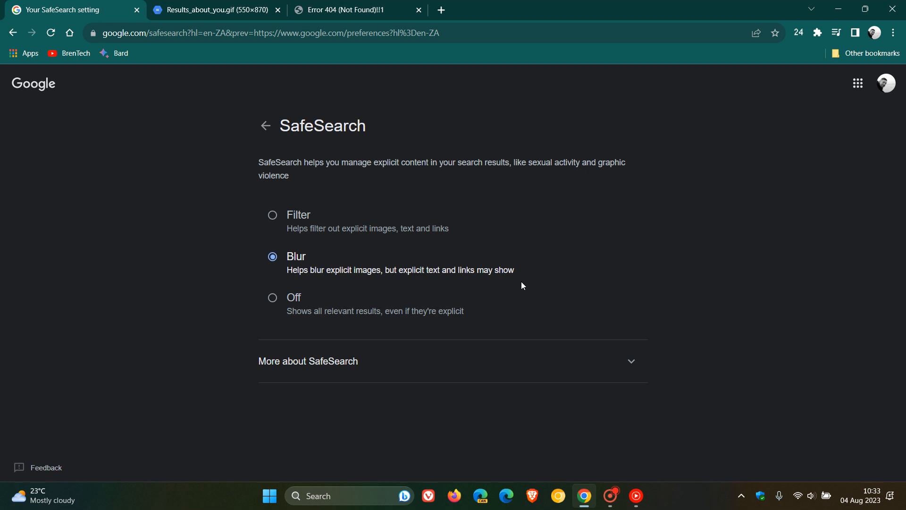
{"action": "mouse_move", "coordinate": [457, 212]}
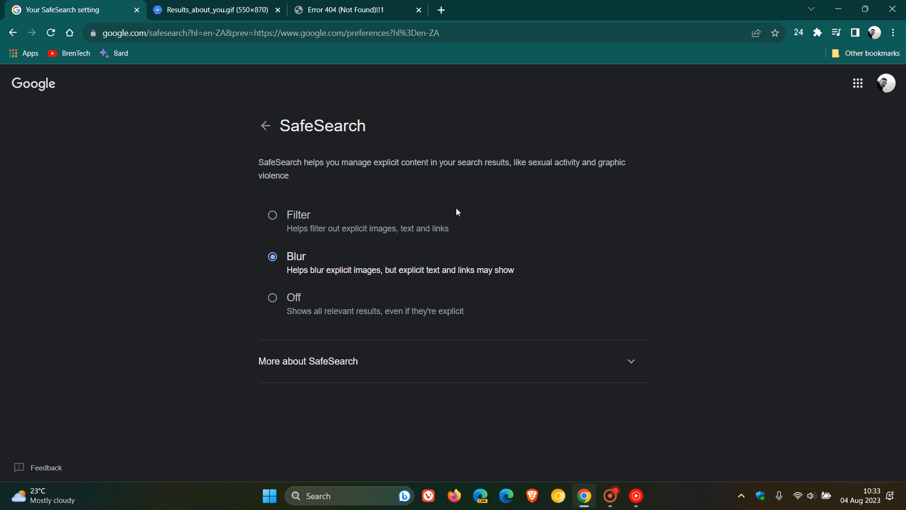
{"action": "left_click", "coordinate": [271, 298]}
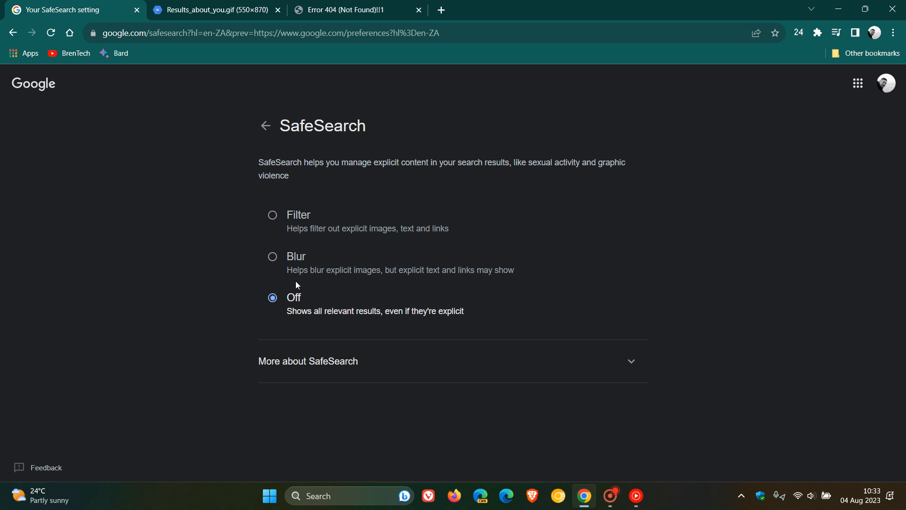
{"action": "left_click", "coordinate": [271, 256]}
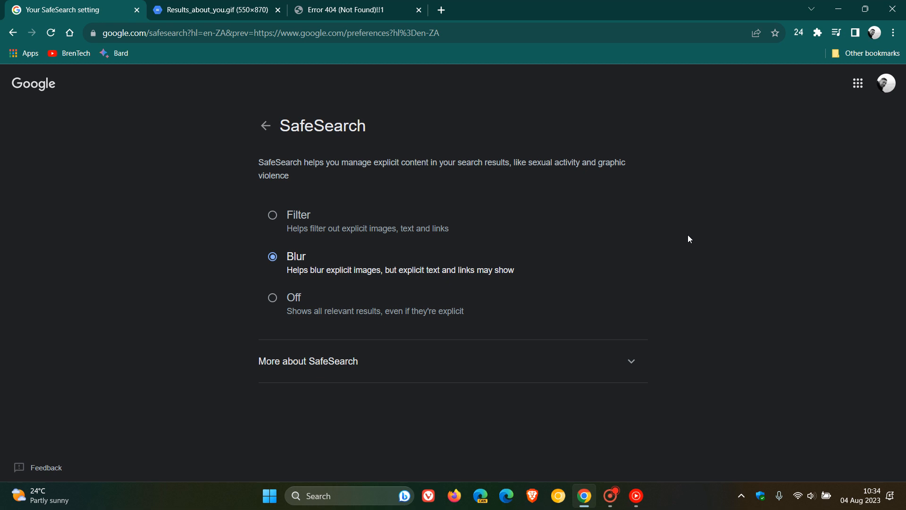
{"action": "mouse_move", "coordinate": [401, 177]}
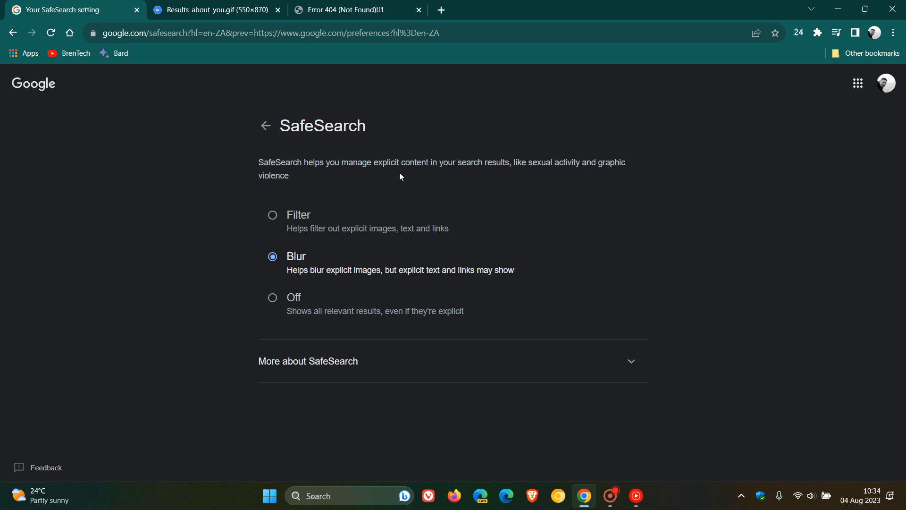
{"action": "mouse_move", "coordinate": [614, 235]}
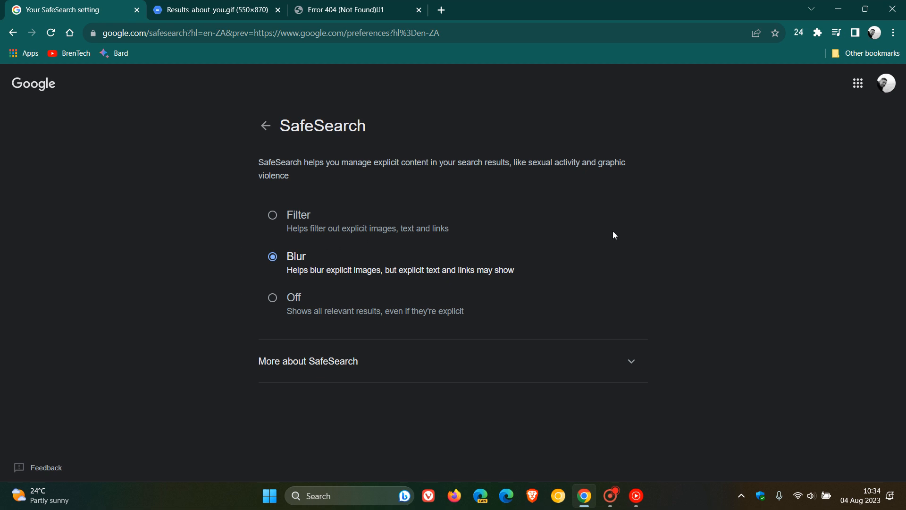
Step: Switch to the Results_about_you.gif tab to view the tool's preview animation
{"action": "left_click", "coordinate": [214, 10]}
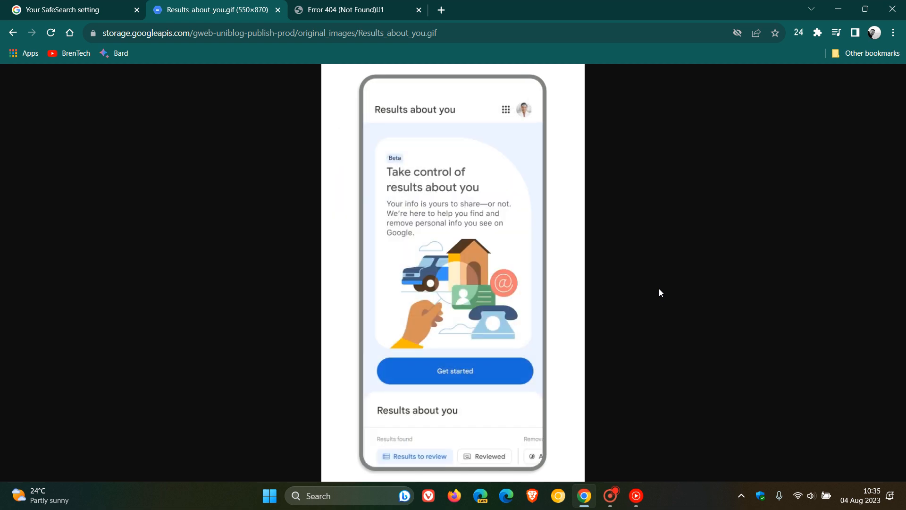
Step: View the Results about you Error 404 tab, then return to the SafeSearch settings tab
{"action": "left_click", "coordinate": [354, 10]}
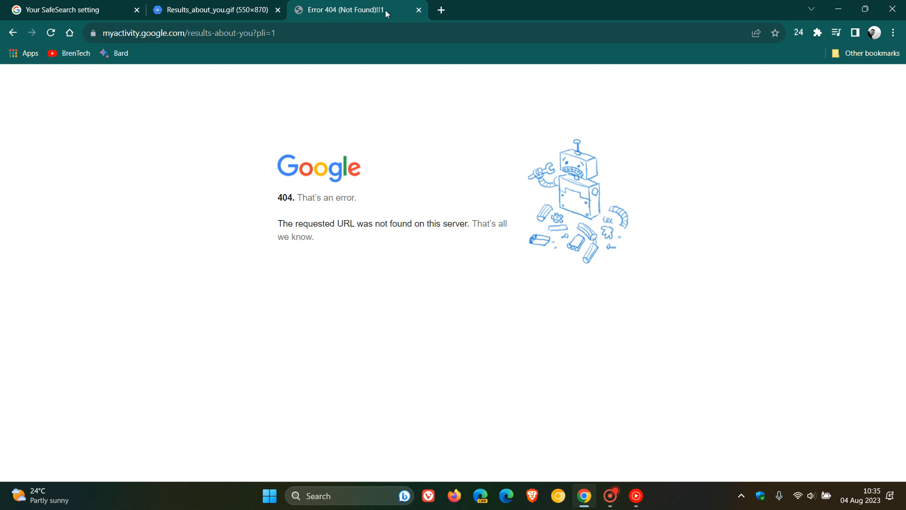
{"action": "mouse_move", "coordinate": [542, 256]}
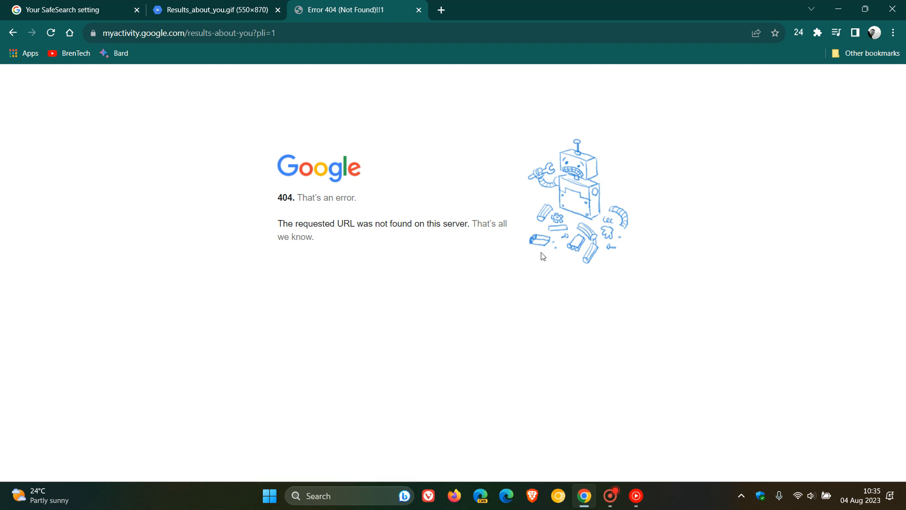
{"action": "mouse_move", "coordinate": [530, 226]}
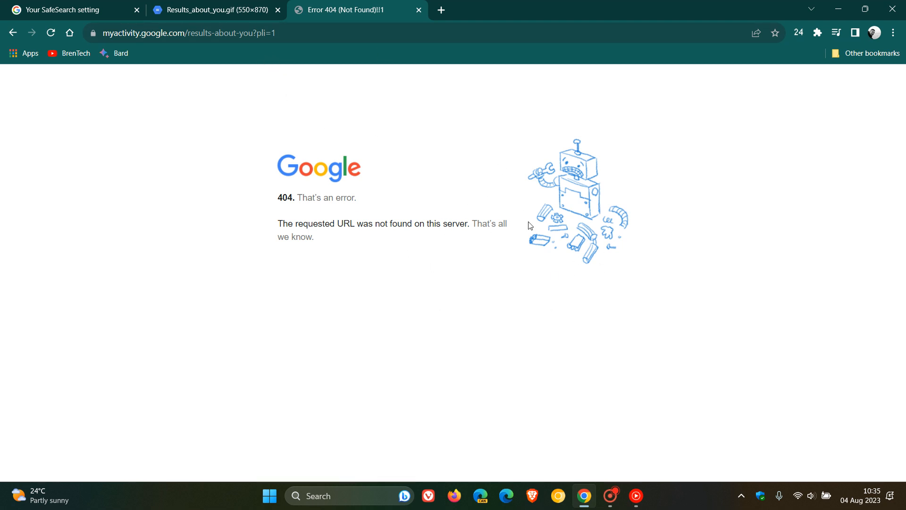
{"action": "mouse_move", "coordinate": [532, 212]}
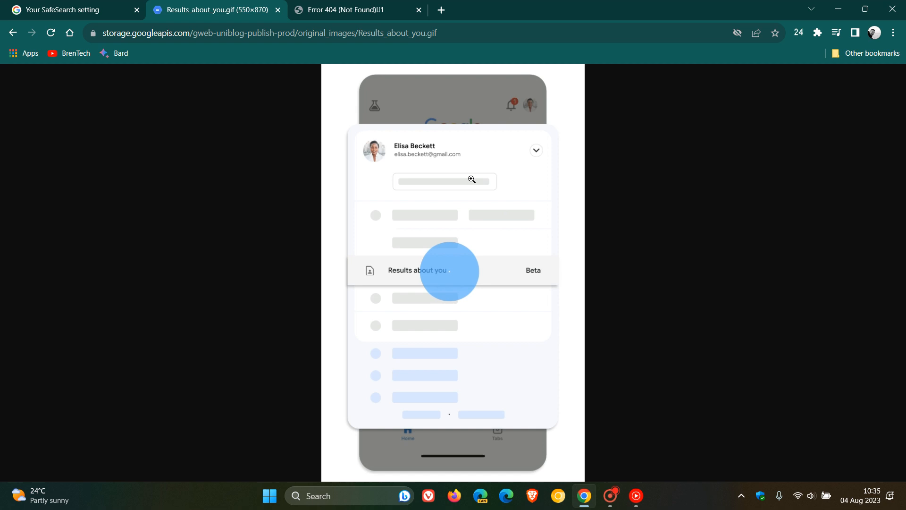
{"action": "left_click", "coordinate": [357, 10]}
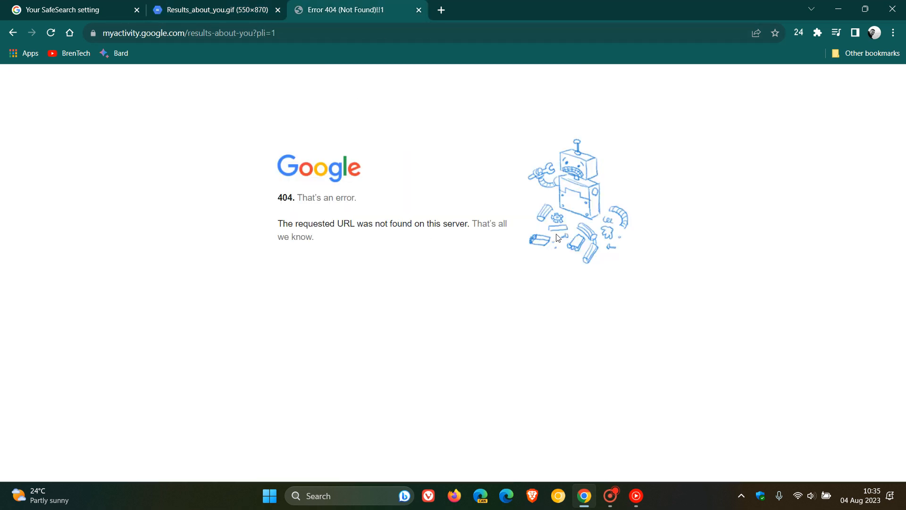
{"action": "mouse_move", "coordinate": [522, 246]}
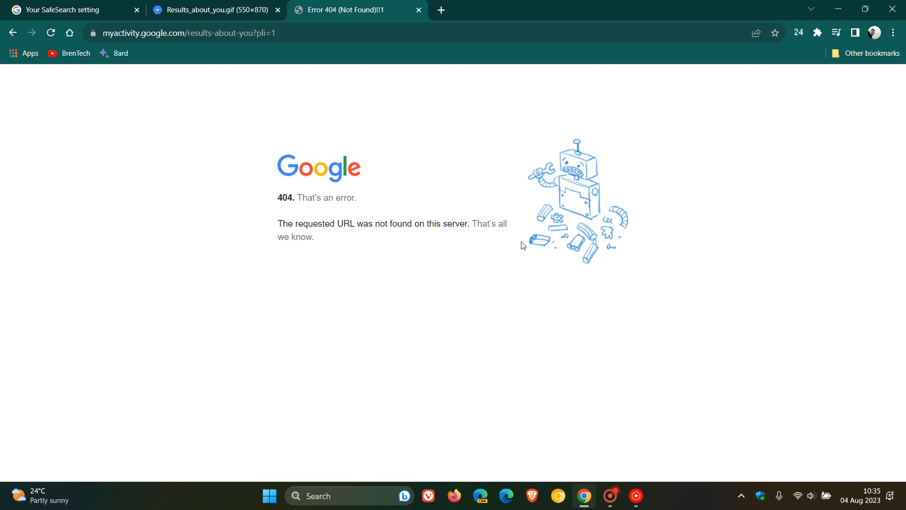
{"action": "left_click", "coordinate": [63, 10]}
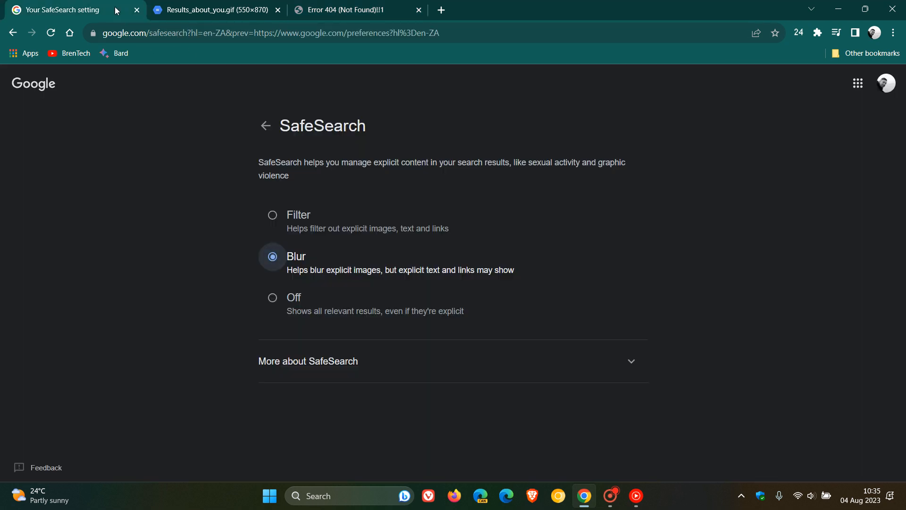